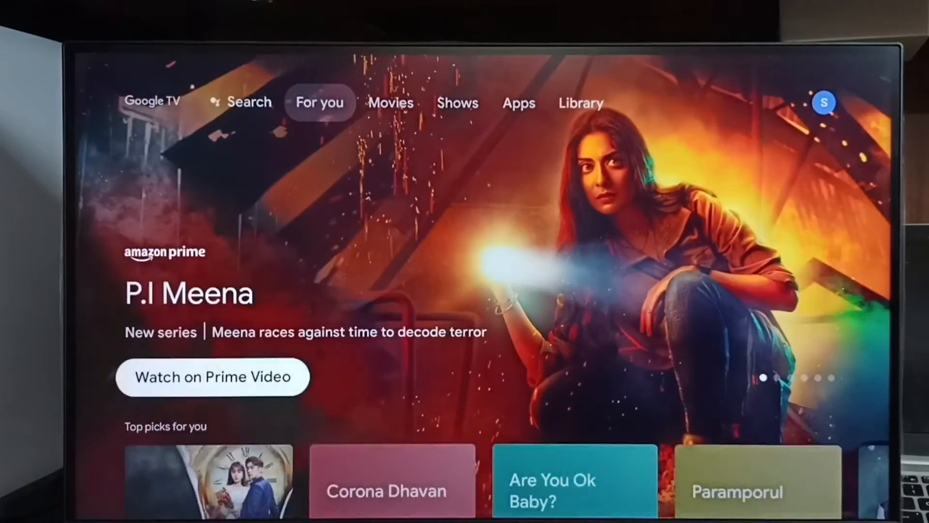
From the home screen's profile avatar, choose Add account on the Choose an account screen
{"action": "scroll", "scroll_direction": "down", "scroll_amount": 3}
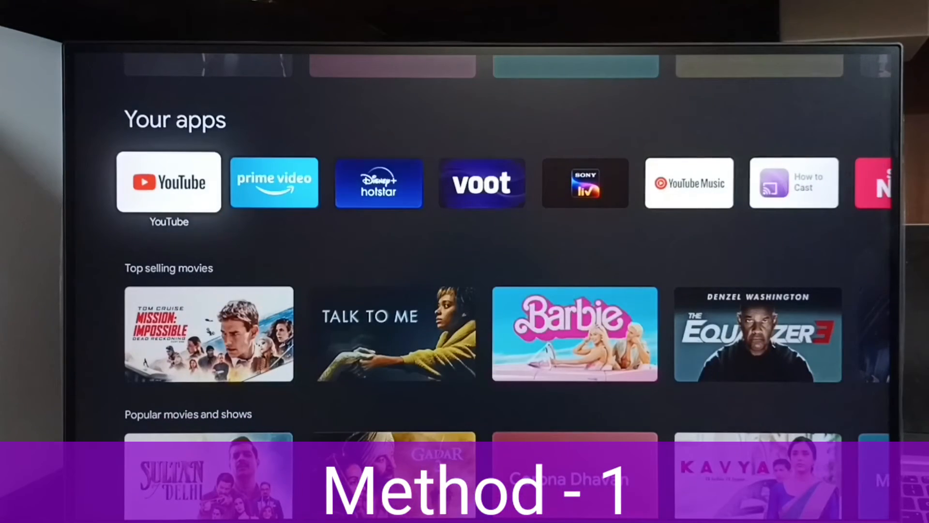
{"action": "left_click", "coordinate": [168, 183]}
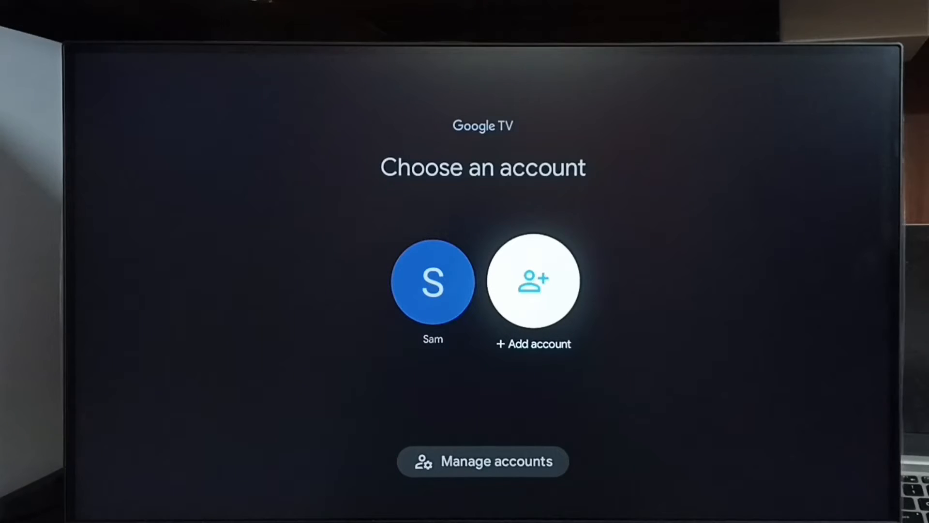
{"action": "left_click", "coordinate": [533, 282]}
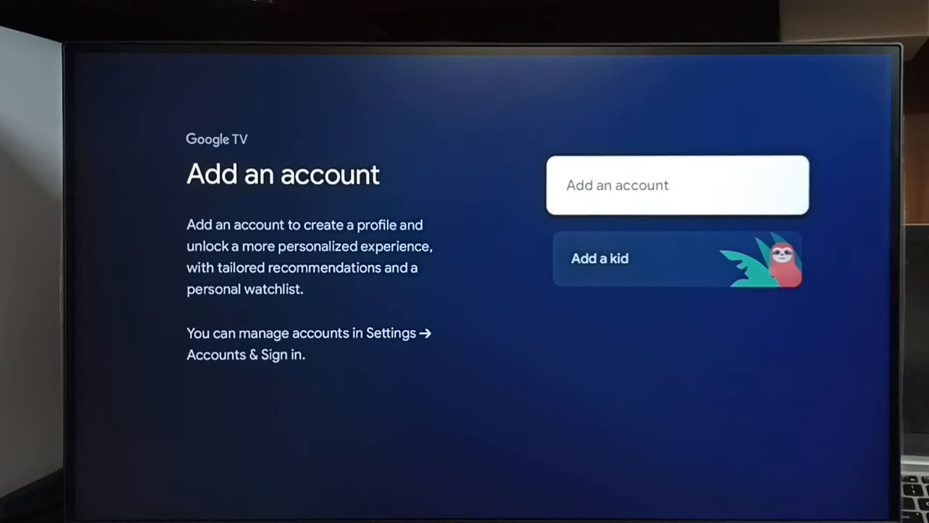
Choose to add a regular Google Account, reaching the QR-code Scan code page
{"action": "left_click", "coordinate": [677, 184]}
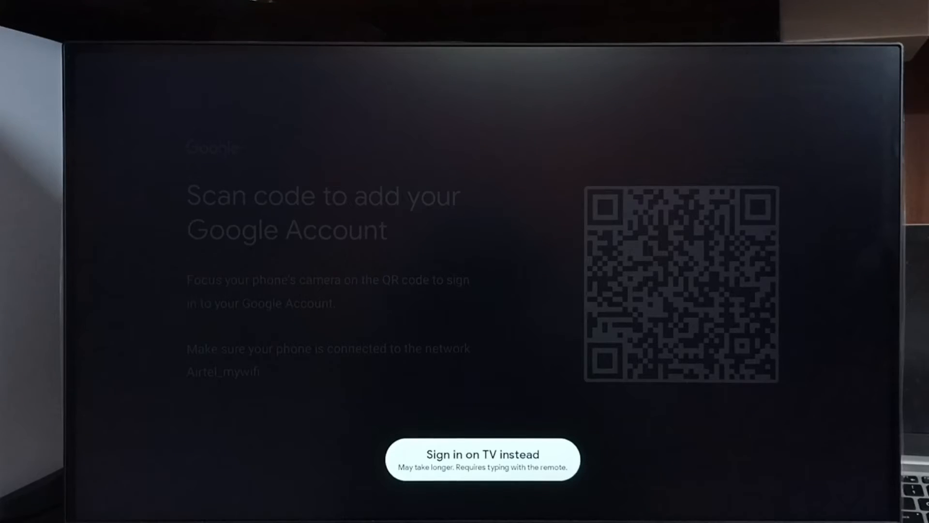
Choose to sign in on the TV instead, returning to the home screen's Your apps row
{"action": "left_click", "coordinate": [482, 459]}
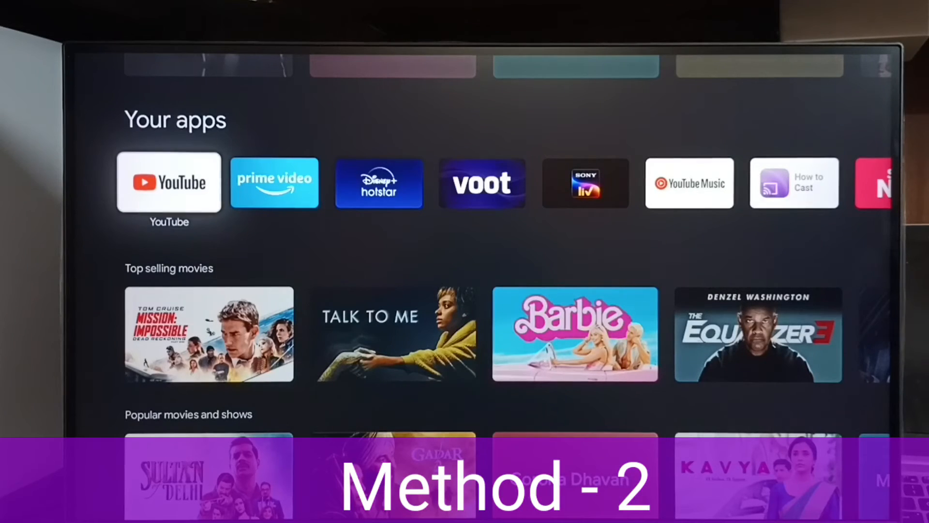
Launch YouTube and sign in with the existing Google account to show the home feed
{"action": "left_click", "coordinate": [169, 183]}
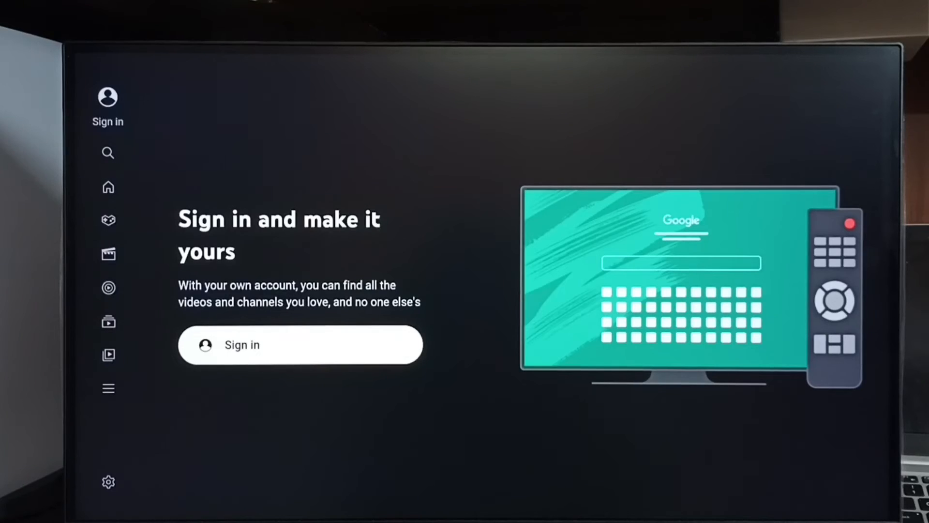
{"action": "left_click", "coordinate": [300, 344]}
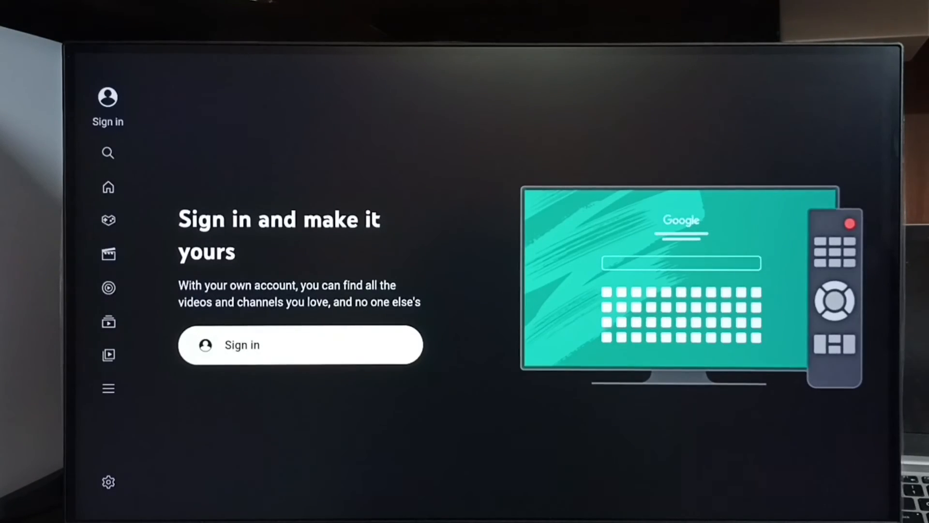
{"action": "left_click", "coordinate": [300, 345]}
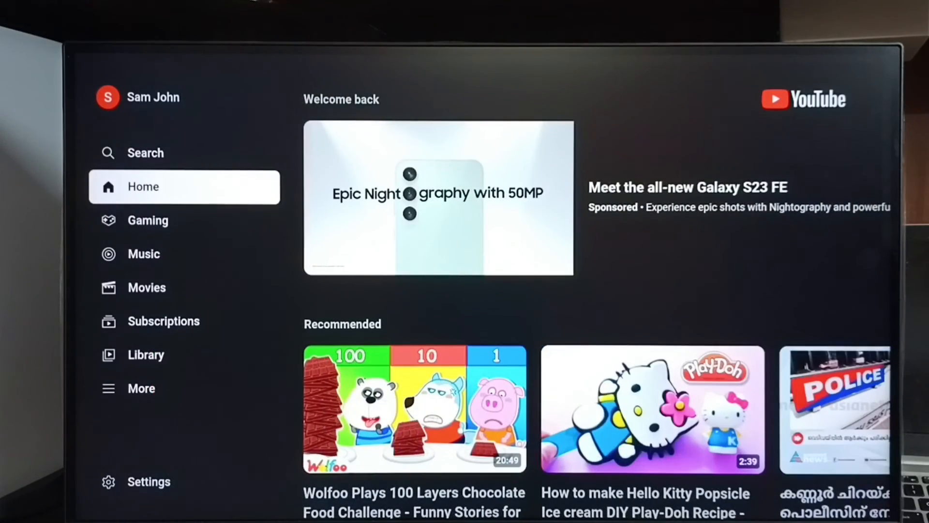
View the signed-in account's details, then bring up YouTube search with recent suggestions
{"action": "left_click", "coordinate": [153, 97]}
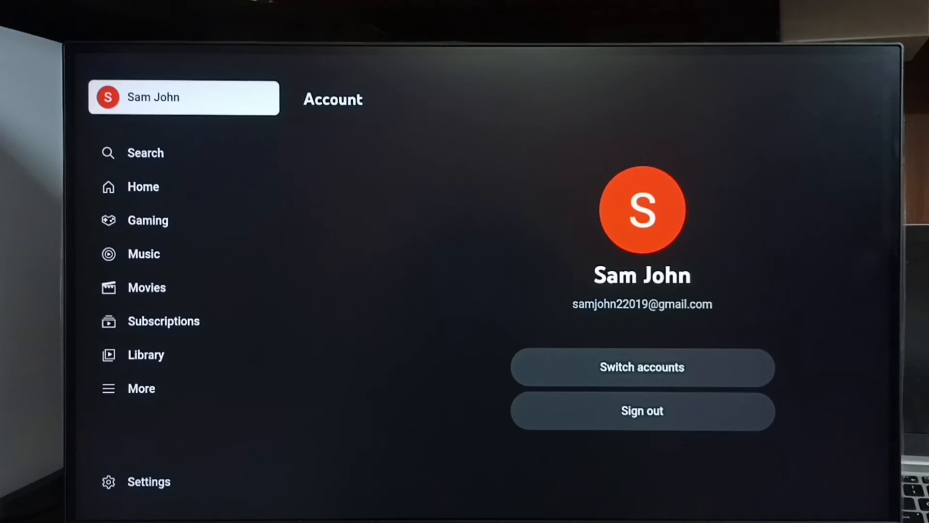
{"action": "left_click", "coordinate": [145, 152]}
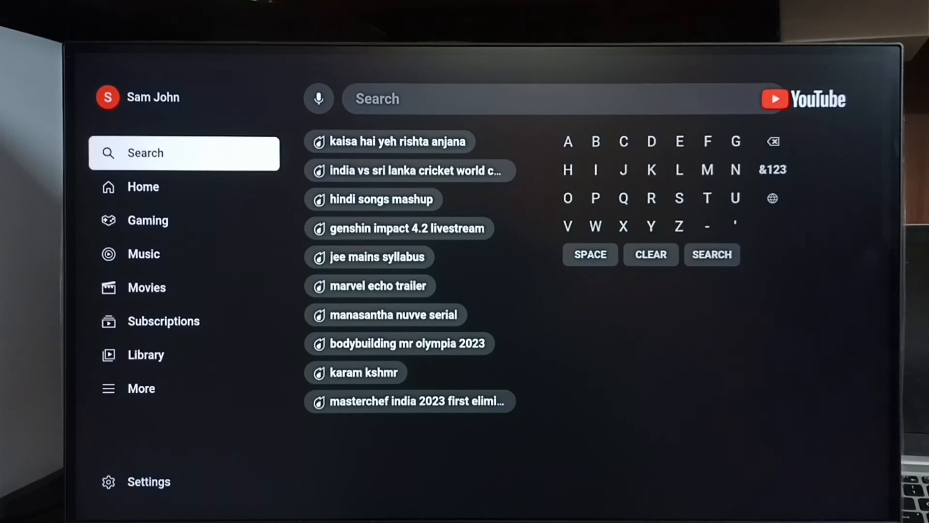